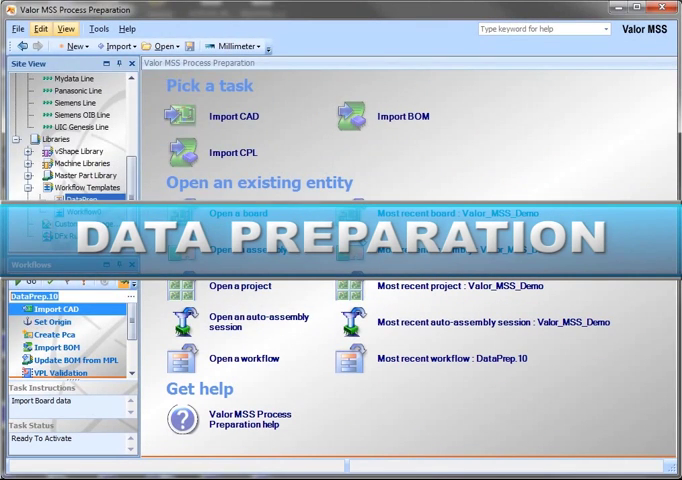
Import the Valor_MSS_Demo ODB++ CAD data as a new board with automatic format detection.
left_click(230, 116)
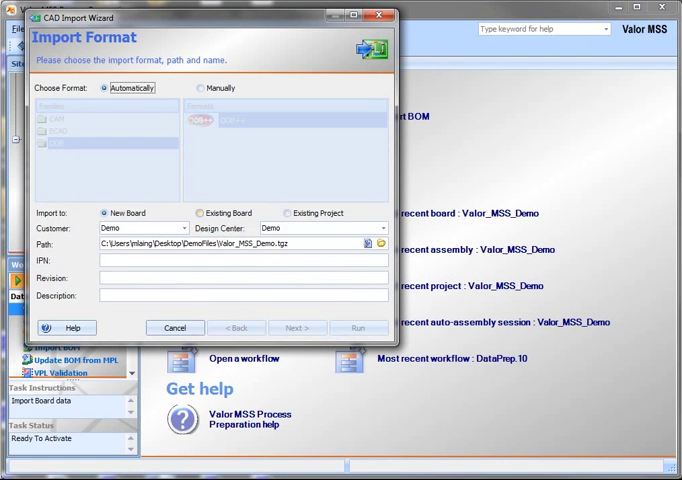
left_click(358, 328)
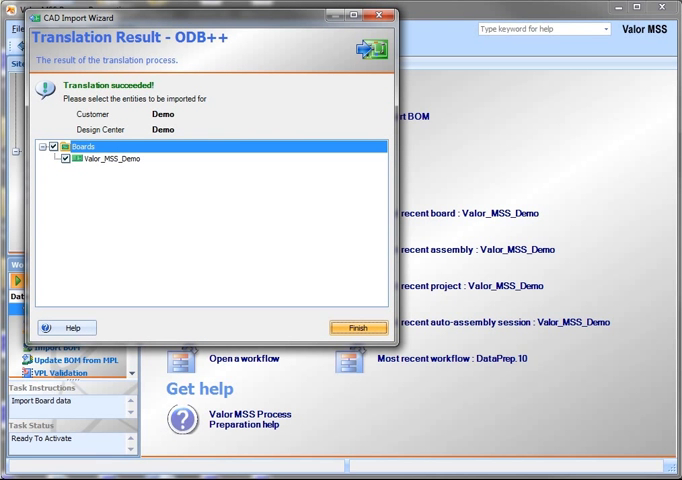
left_click(358, 328)
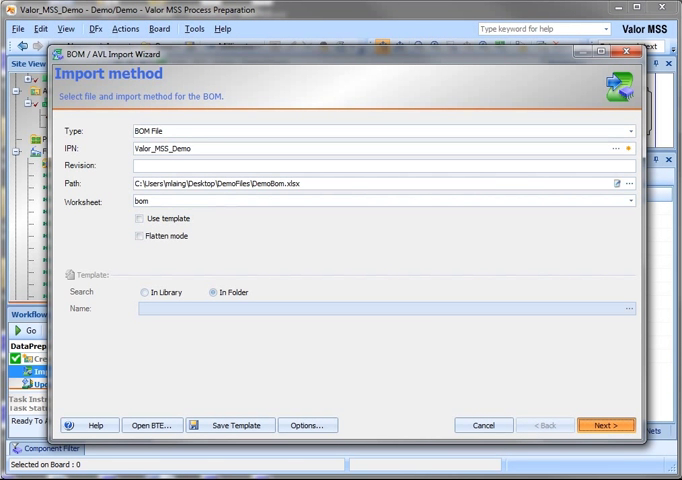
Import the demo BOM through the BOM/AVL wizard and update it from the Master Part Library.
left_click(606, 424)
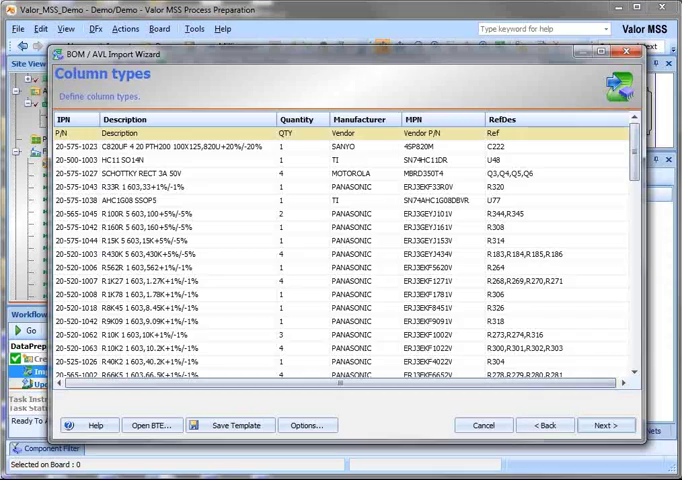
left_click(606, 424)
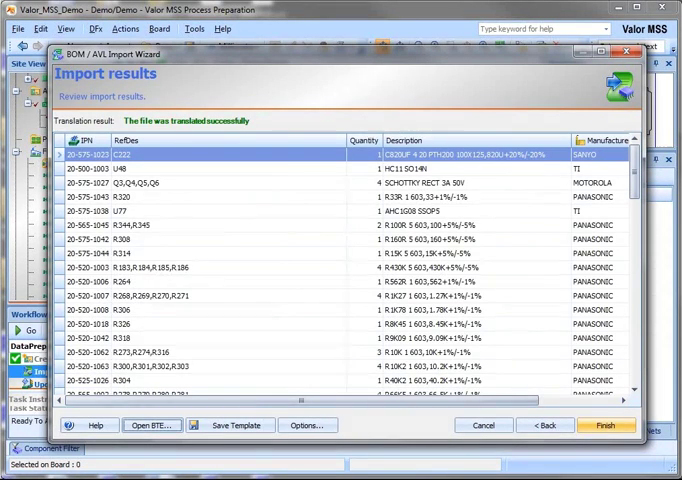
left_click(602, 424)
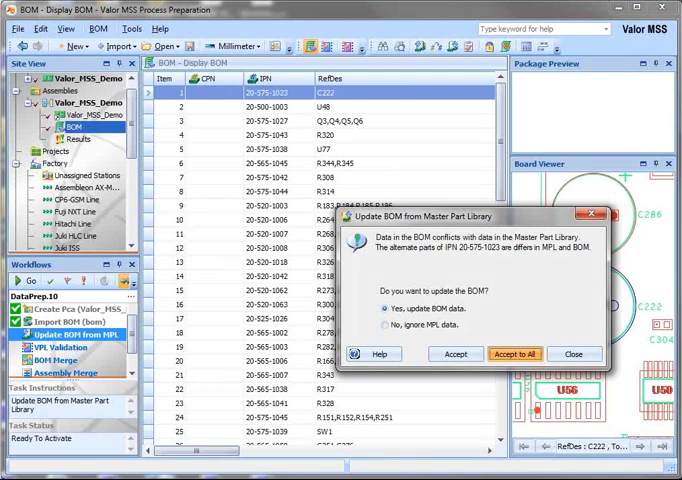
left_click(516, 352)
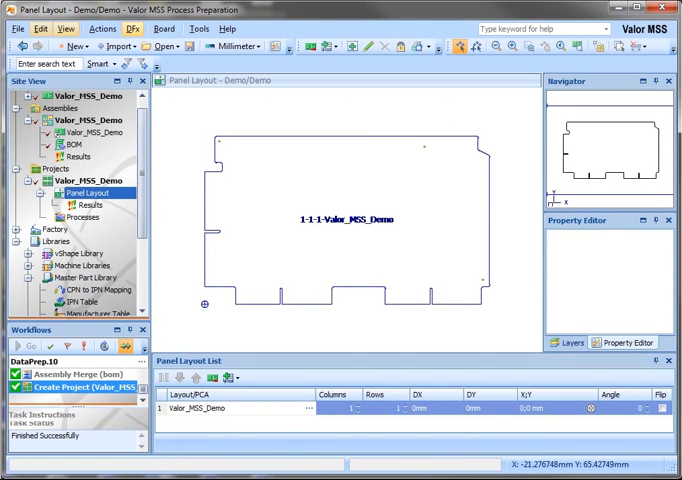
Define the panel profile by coordinates and add the Valor_MSS_Demo board as a new PCA.
left_click(100, 28)
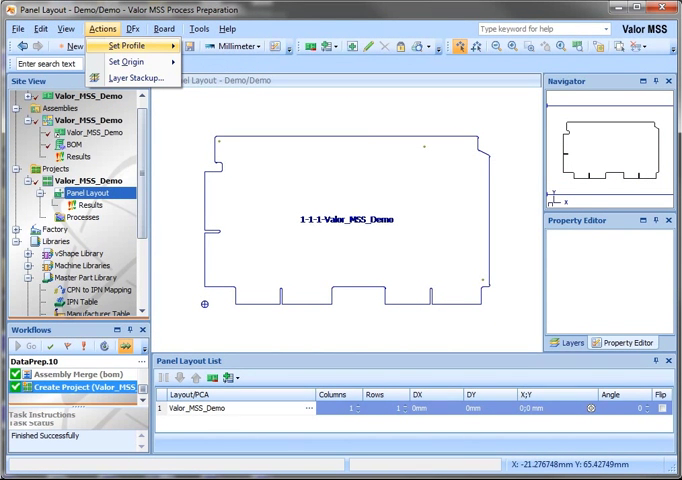
left_click(128, 46)
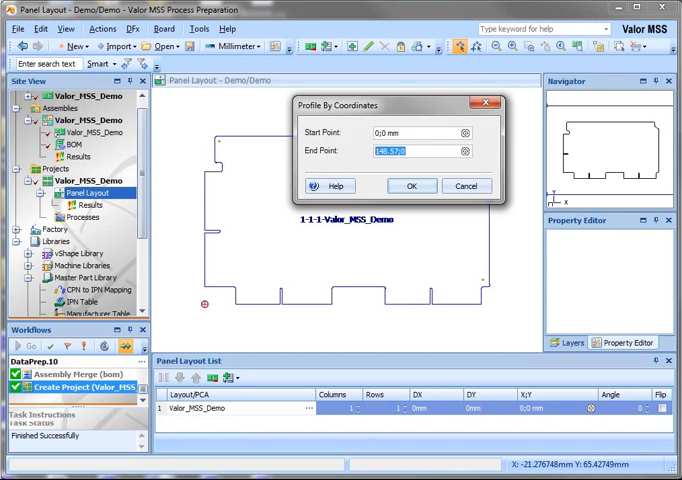
left_click(412, 184)
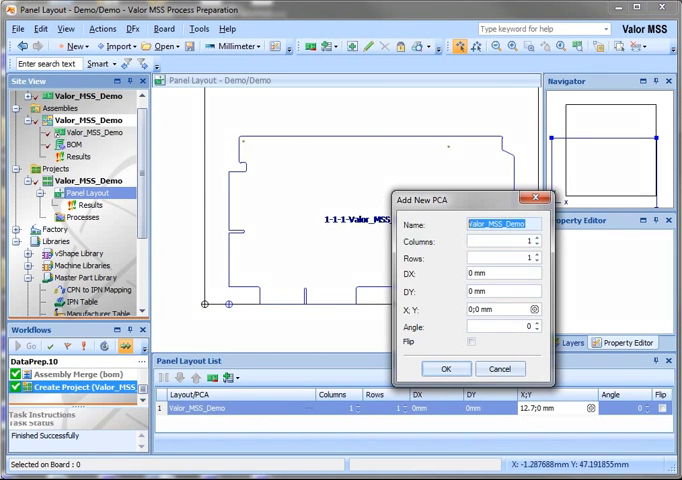
left_click(448, 368)
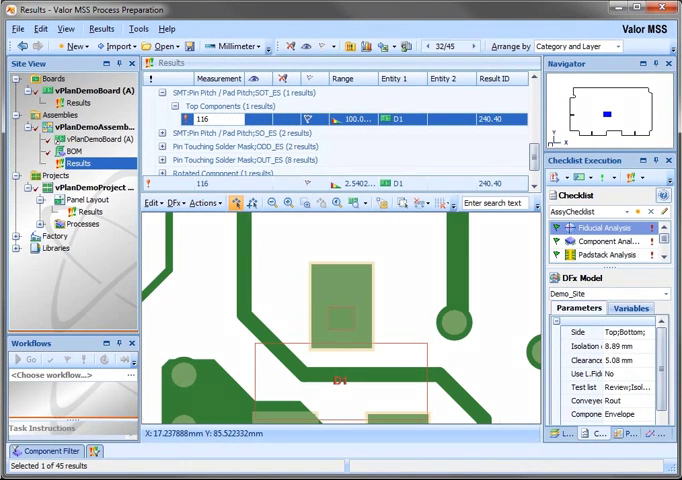
Scroll through the DFx checklist measurements and show the Results handling options (Ignore, Viewed, Flag, Export).
scroll("down", 3)
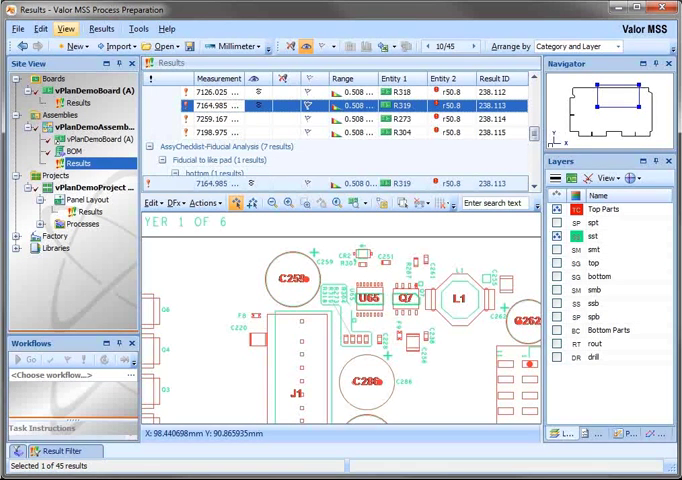
left_click(100, 28)
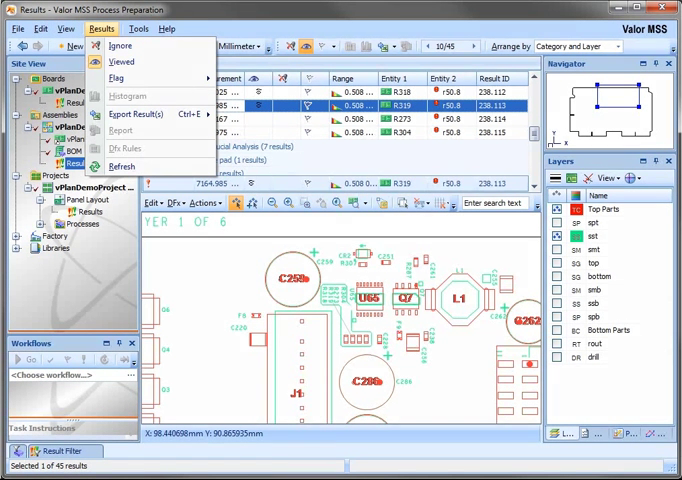
mouse_move(120, 78)
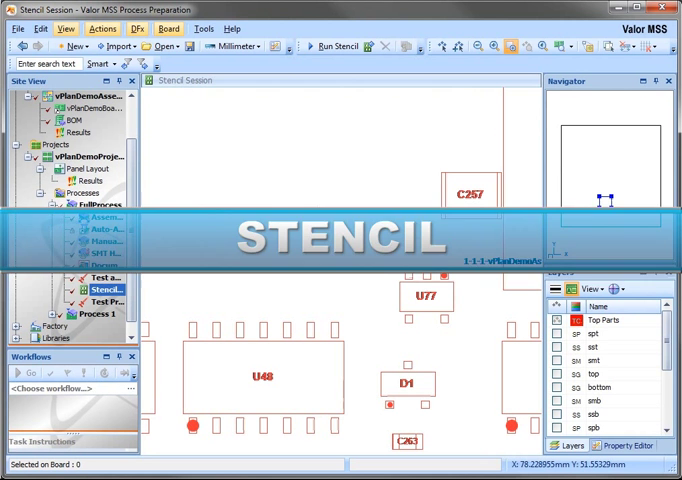
Generate the stencil apertures for the demo board and select the CR2 pads.
left_click(328, 44)
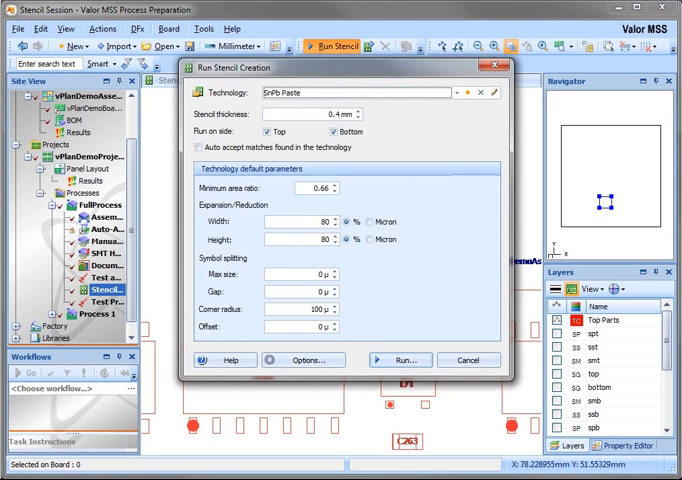
left_click(400, 360)
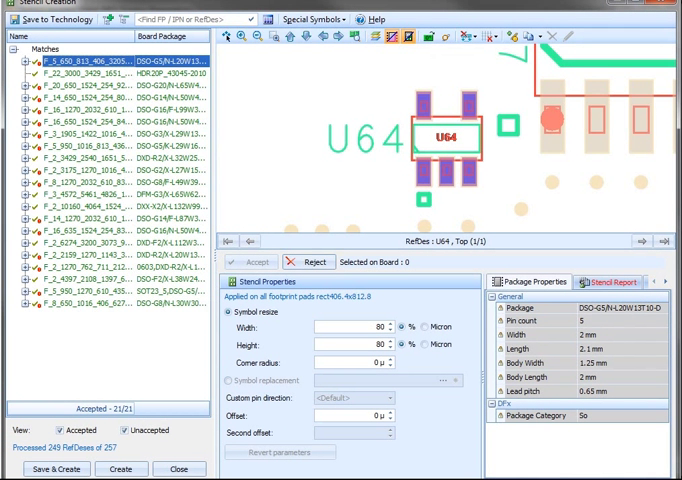
left_click(90, 156)
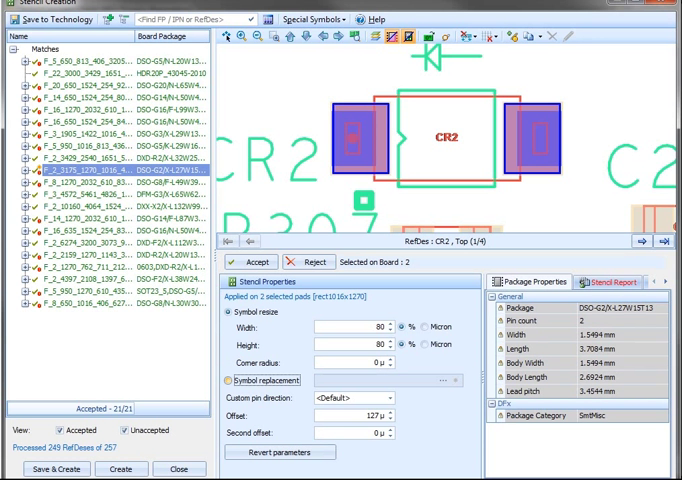
Replace the CR2 pad aperture symbol with the Special > Home Plate shape.
left_click(228, 380)
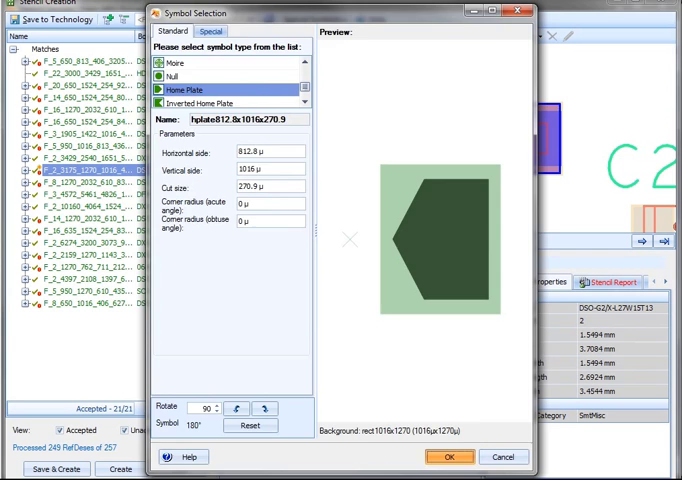
left_click(448, 456)
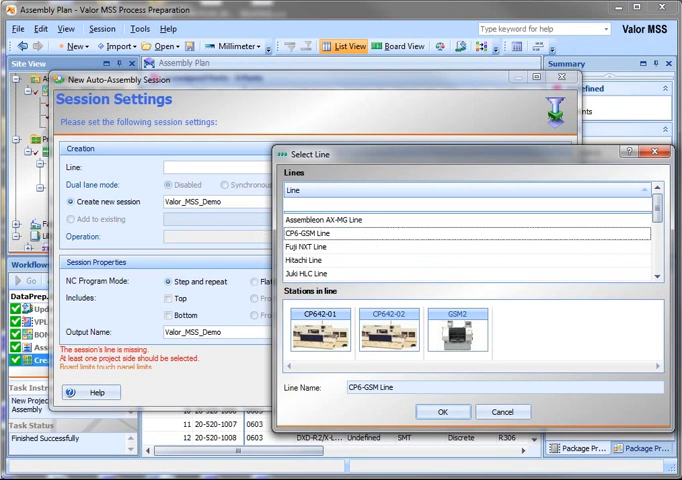
Confirm the CPM-GSM Line for the session and run the Line Balancer across its stations.
left_click(440, 412)
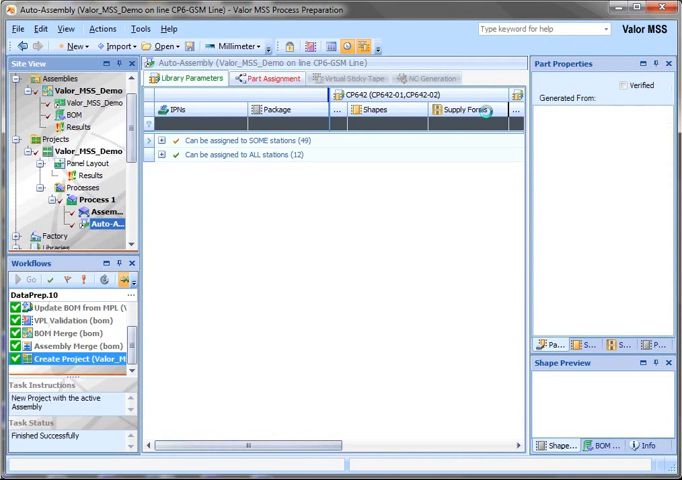
left_click(268, 78)
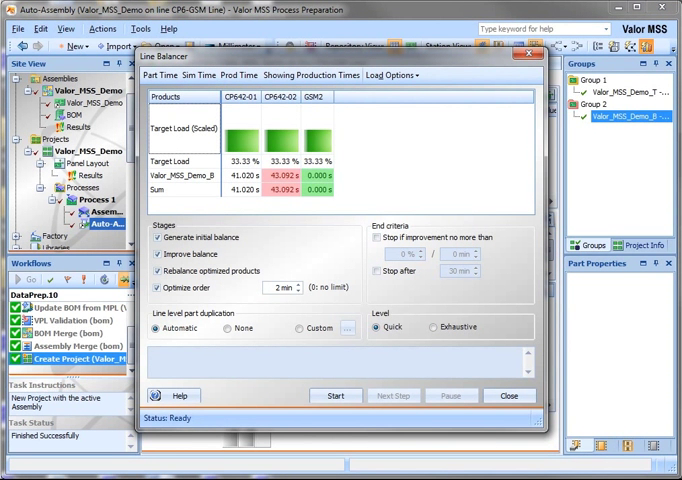
left_click(336, 396)
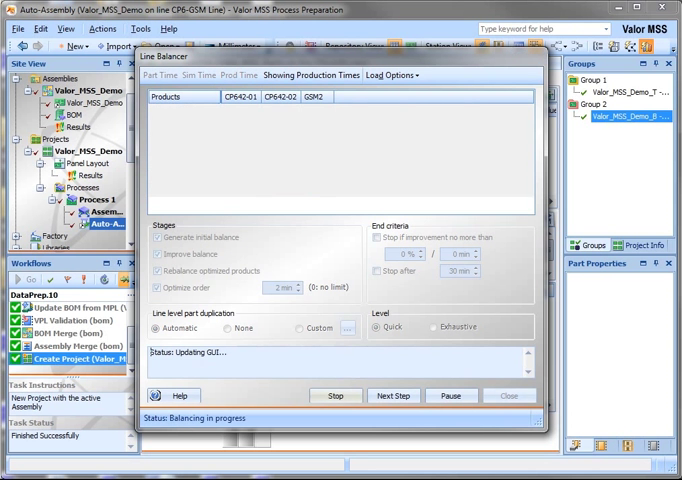
left_click(332, 396)
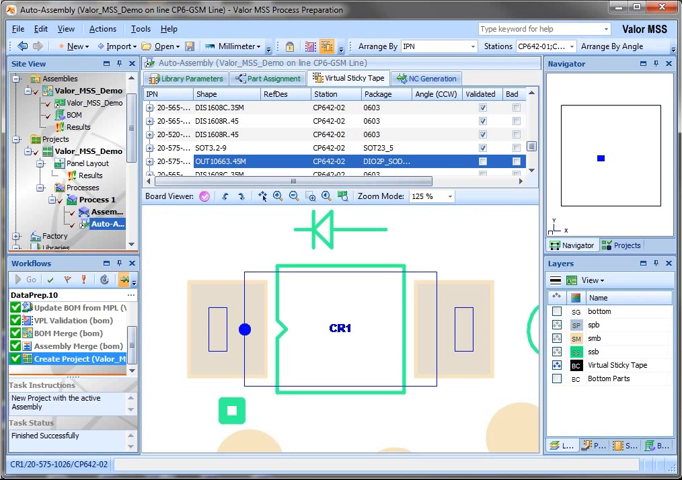
Show part CR1 from the Virtual Sticky Tape placement list in the Board Viewer.
left_click(424, 78)
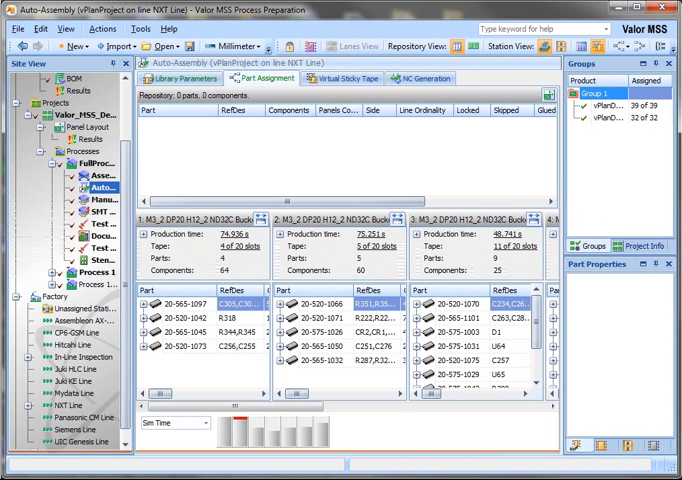
Assign the full process to the In-Line Inspection line and generate NC programs for all stations.
right_click(64, 188)
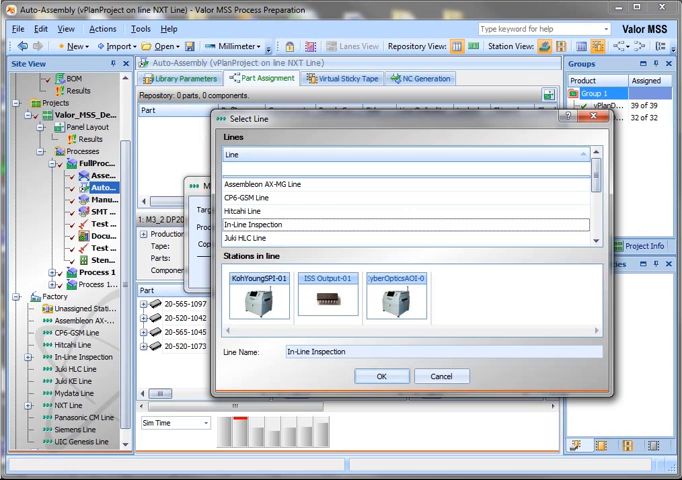
left_click(380, 376)
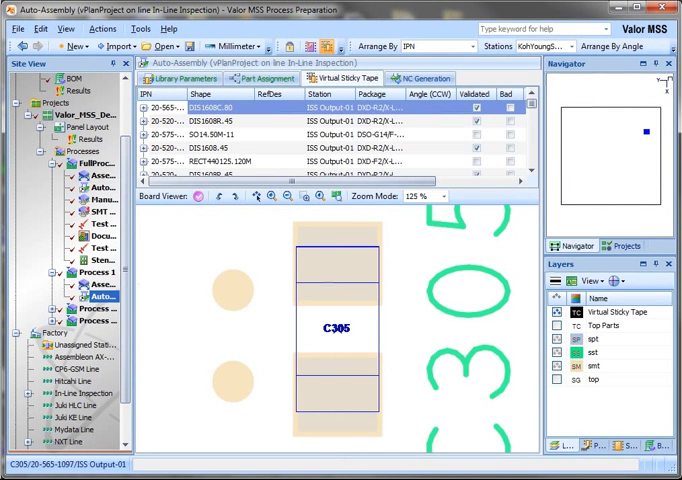
left_click(420, 78)
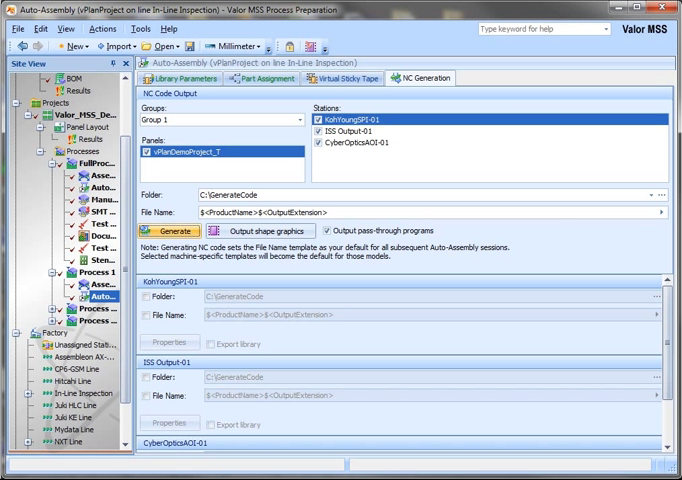
left_click(166, 232)
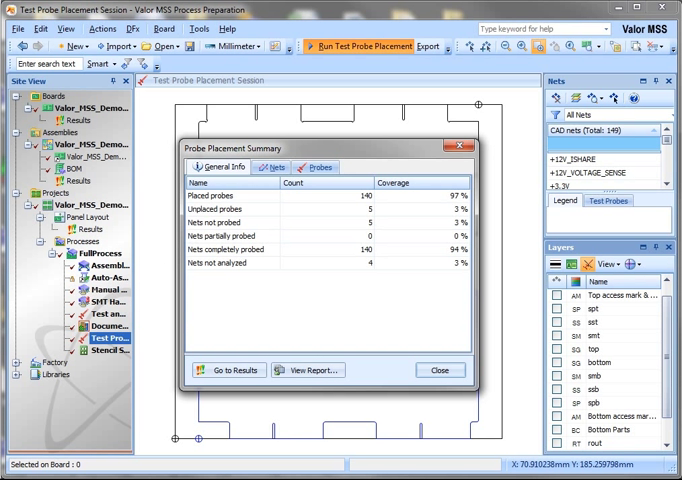
View placed and unplaced probe counts per board side in the Probe Placement Summary, then close it.
left_click(314, 168)
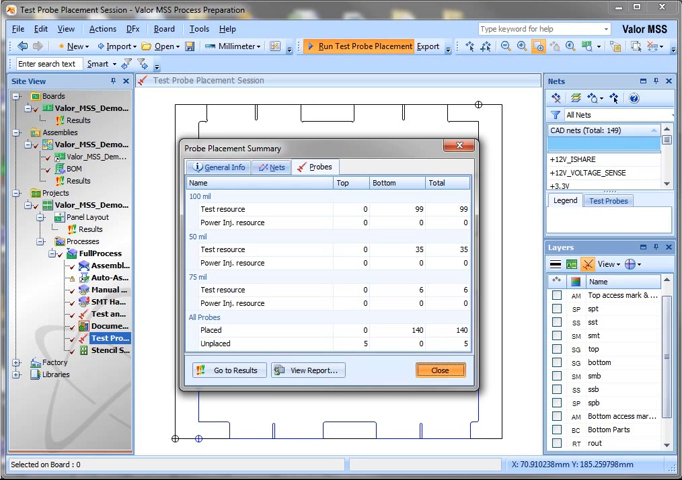
left_click(440, 372)
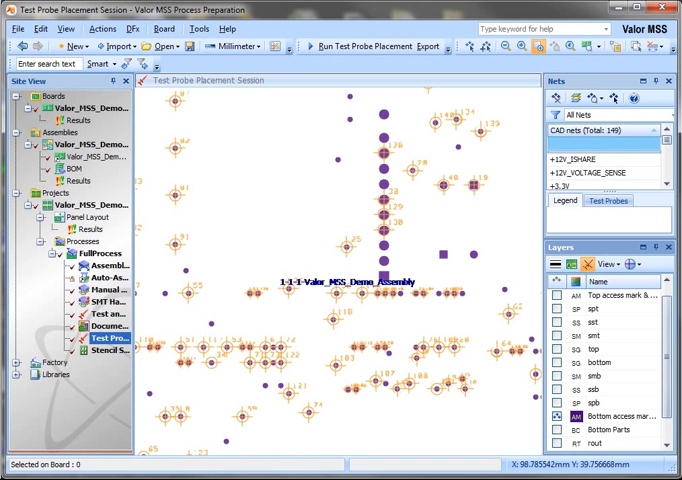
Export the probe data as a Test-family Agilent 3070 program via the Export Wizard.
left_click(428, 46)
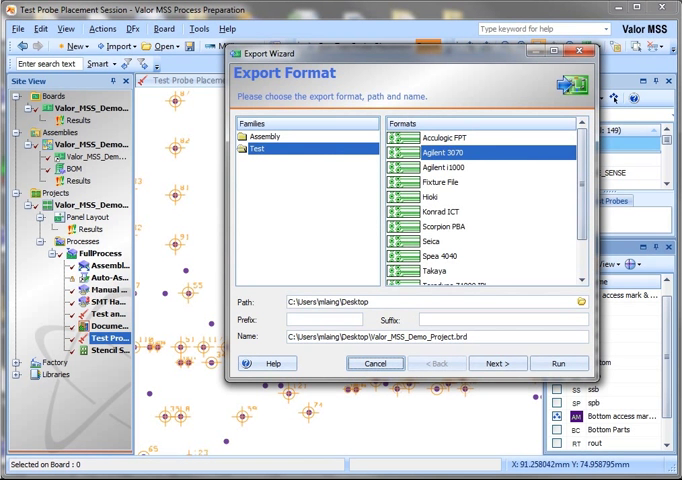
left_click(560, 364)
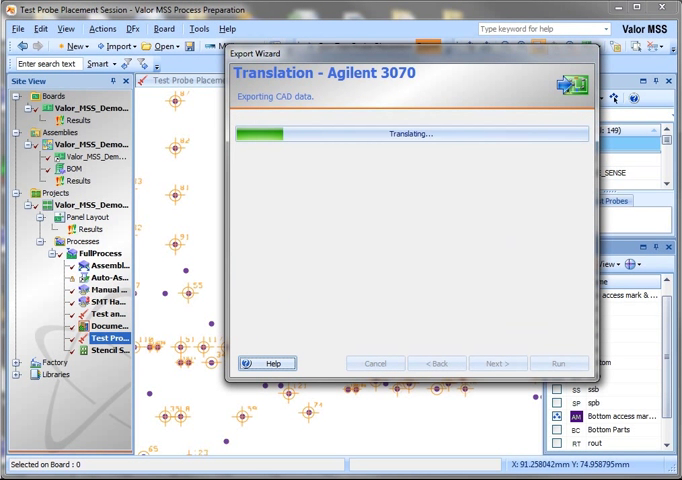